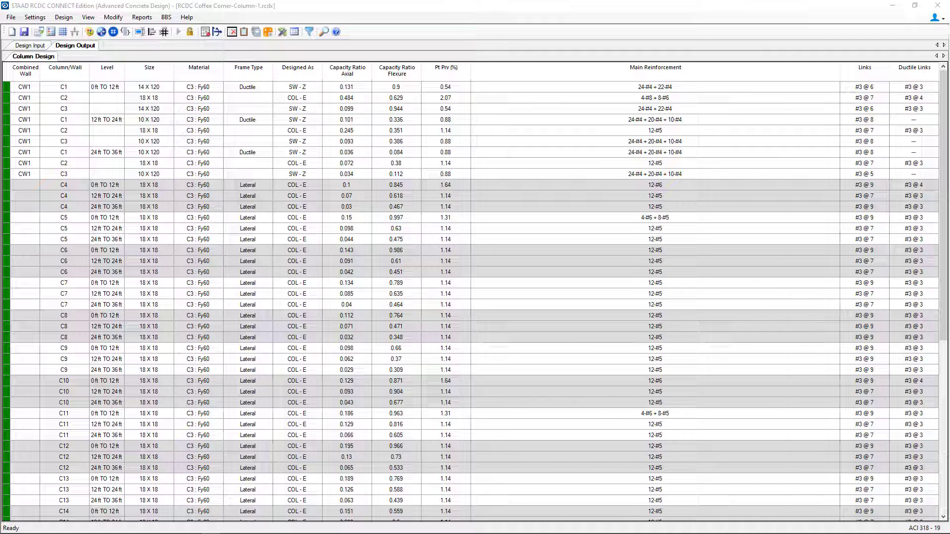
{"action": "mouse_move", "coordinate": [17, 232]}
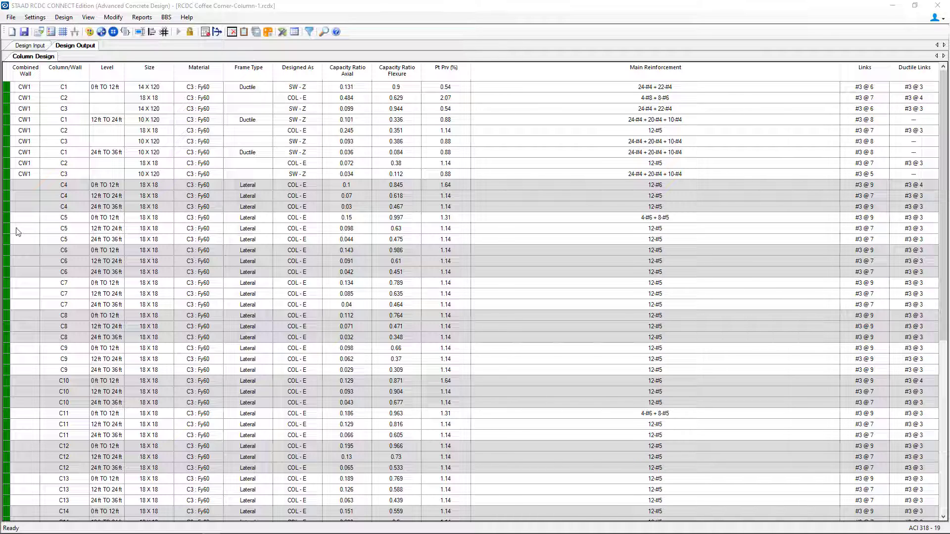
{"action": "mouse_move", "coordinate": [24, 220]}
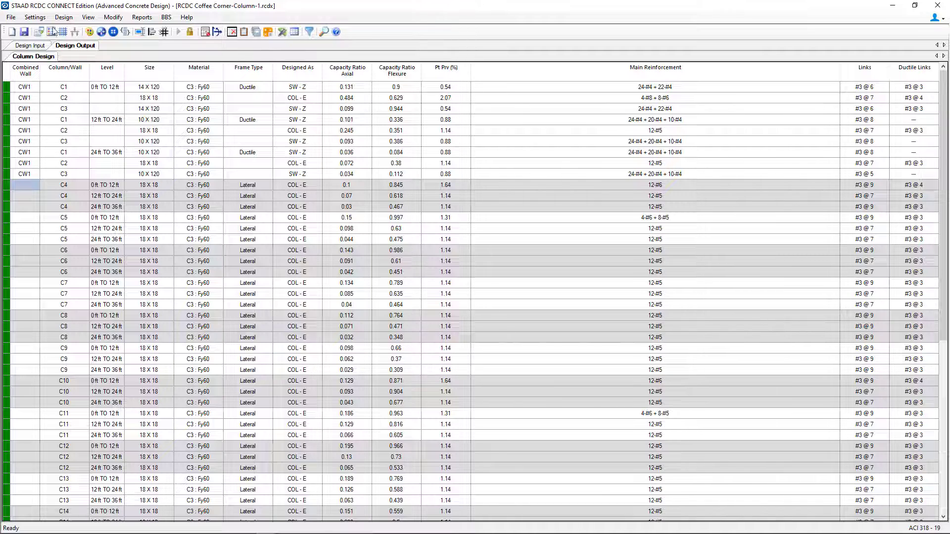
Open the column redesign for C4 and dismiss it without changes
{"action": "left_click", "coordinate": [113, 16]}
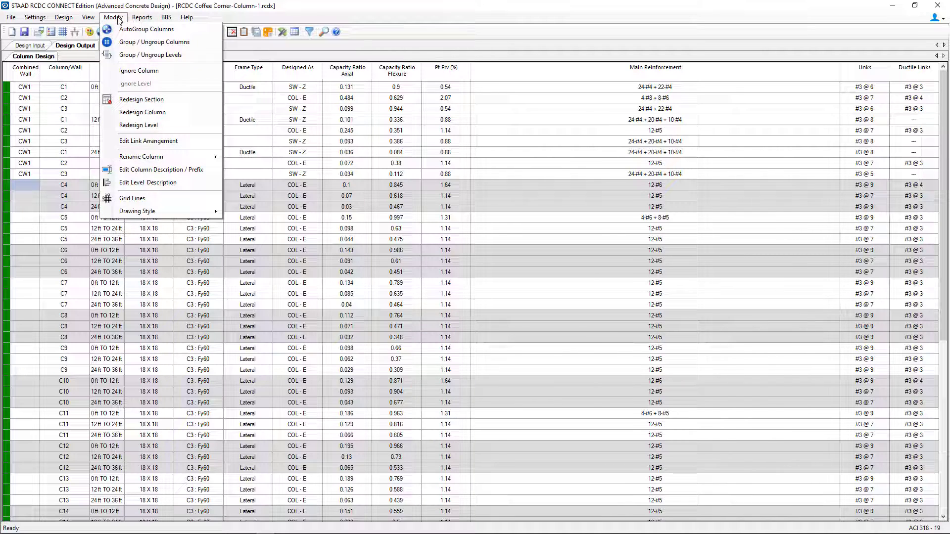
{"action": "mouse_move", "coordinate": [142, 112]}
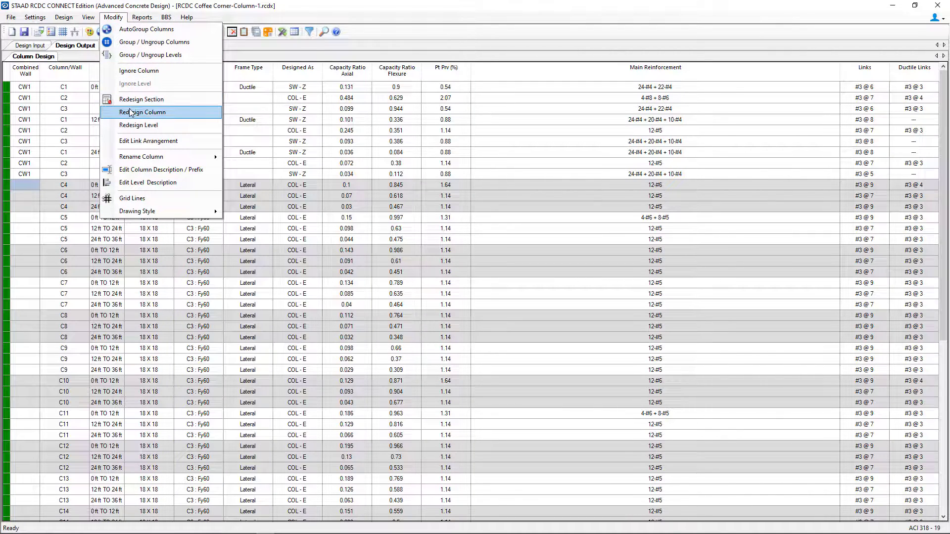
{"action": "left_click", "coordinate": [142, 112]}
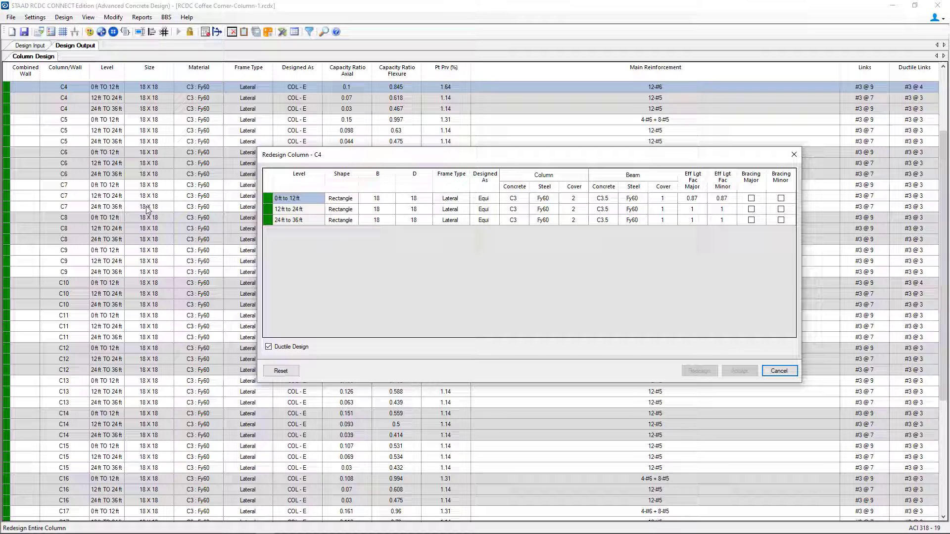
{"action": "mouse_move", "coordinate": [338, 322]}
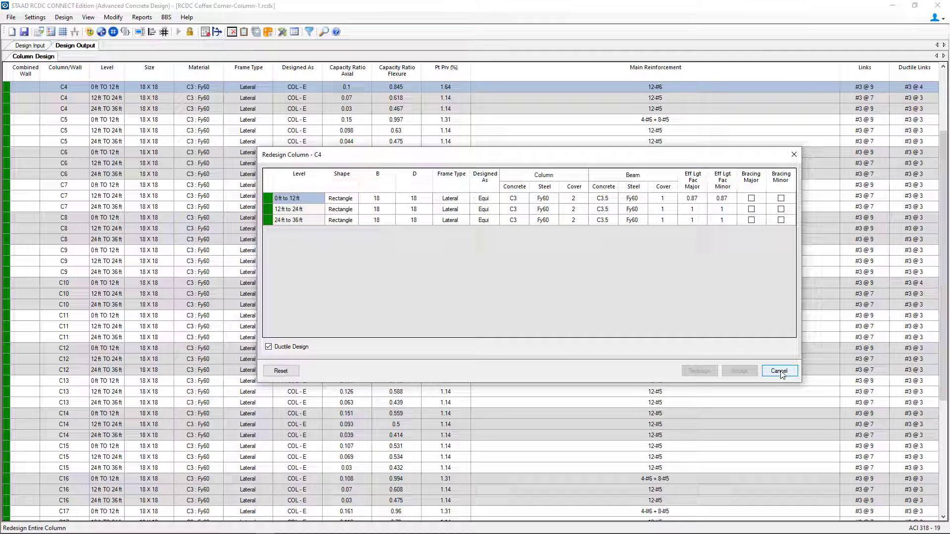
{"action": "left_click", "coordinate": [778, 370]}
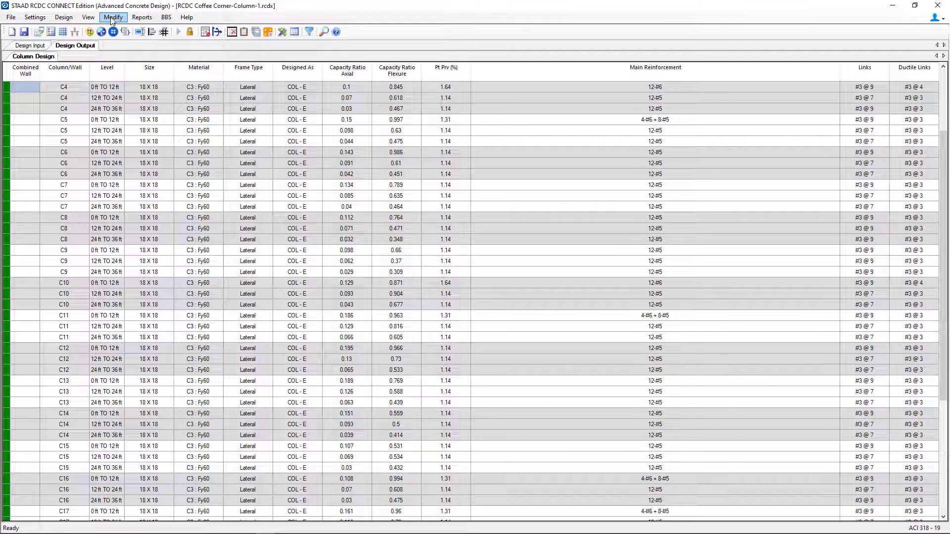
Try the level redesign, marking the 2–12 ft and 26–36 ft levels, then cancel it
{"action": "left_click", "coordinate": [112, 17]}
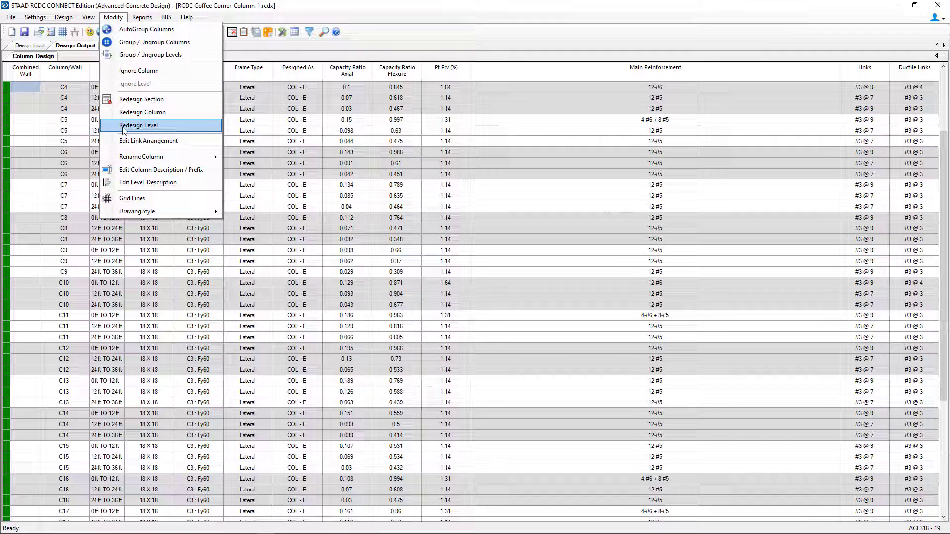
{"action": "left_click", "coordinate": [138, 124]}
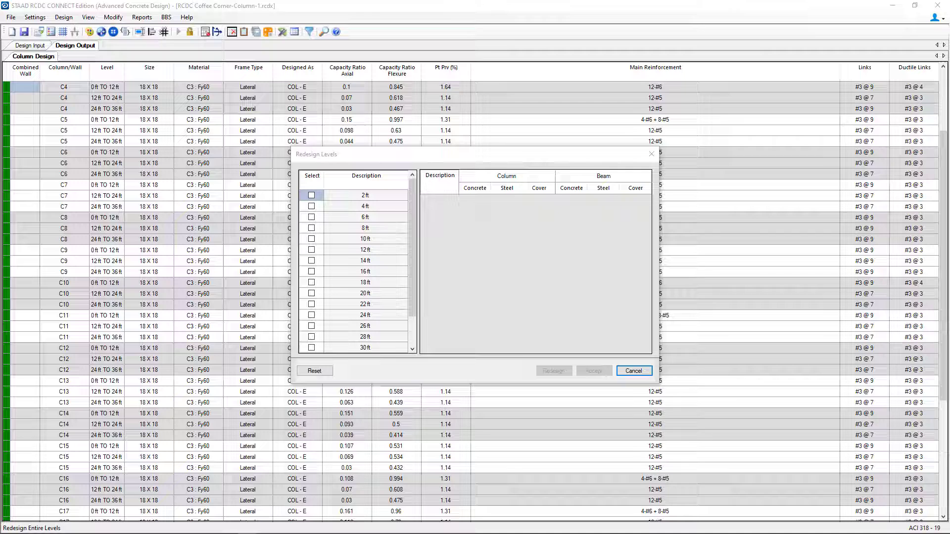
{"action": "left_click", "coordinate": [312, 239]}
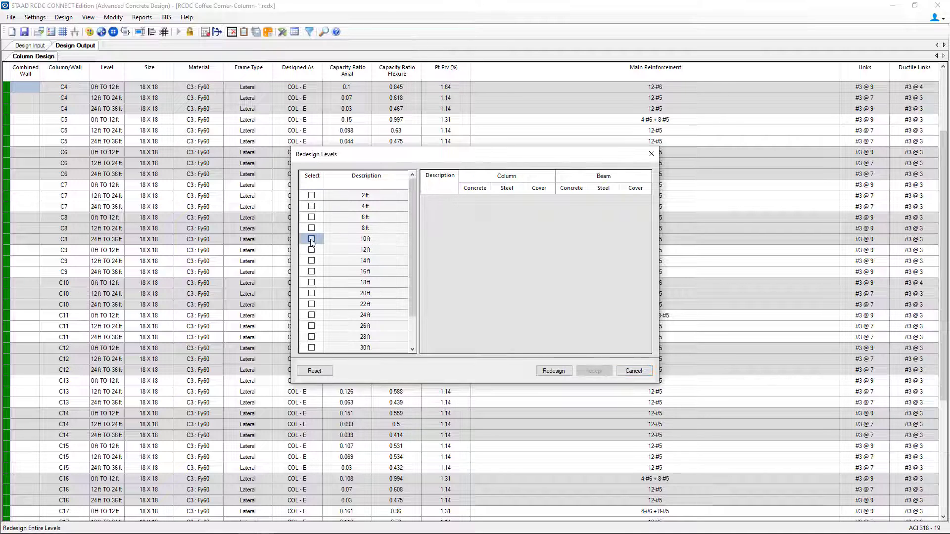
{"action": "left_click", "coordinate": [311, 250]}
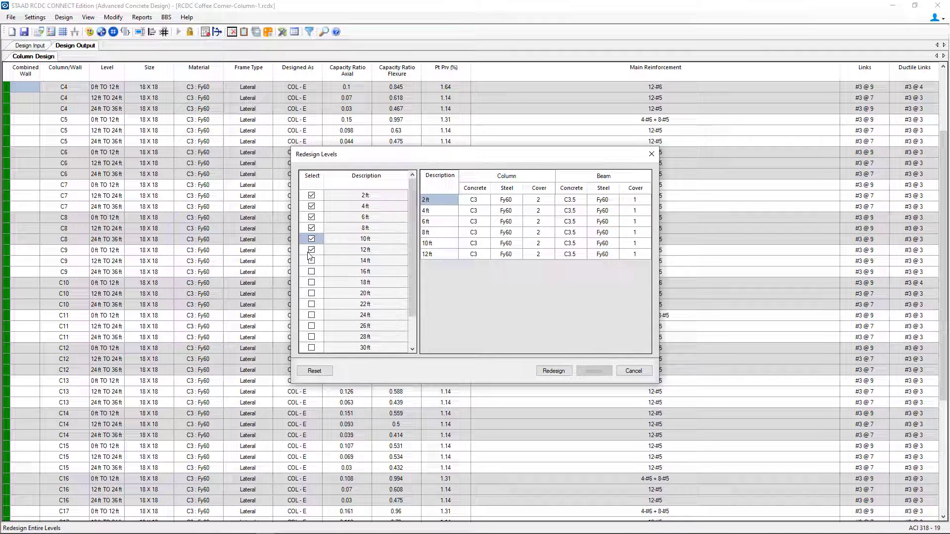
{"action": "left_click", "coordinate": [311, 250]}
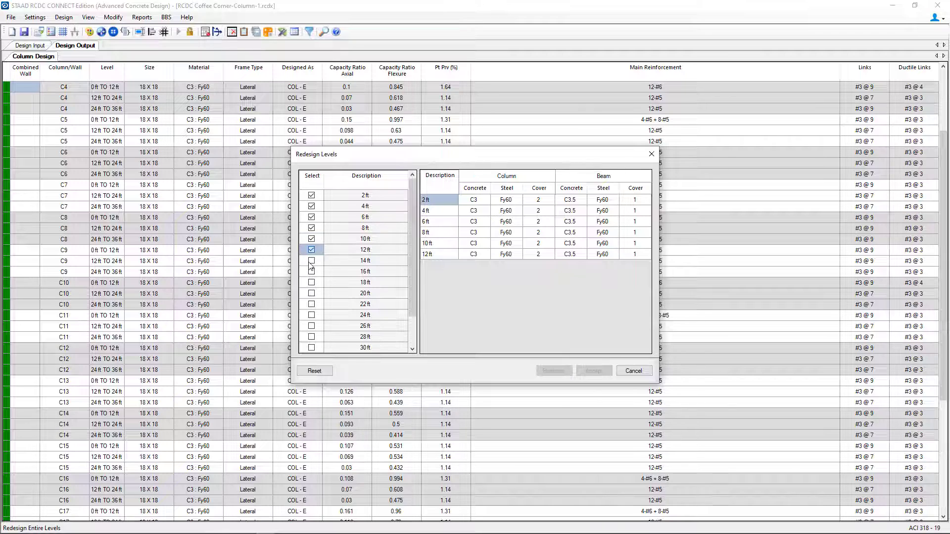
{"action": "left_click", "coordinate": [311, 249]}
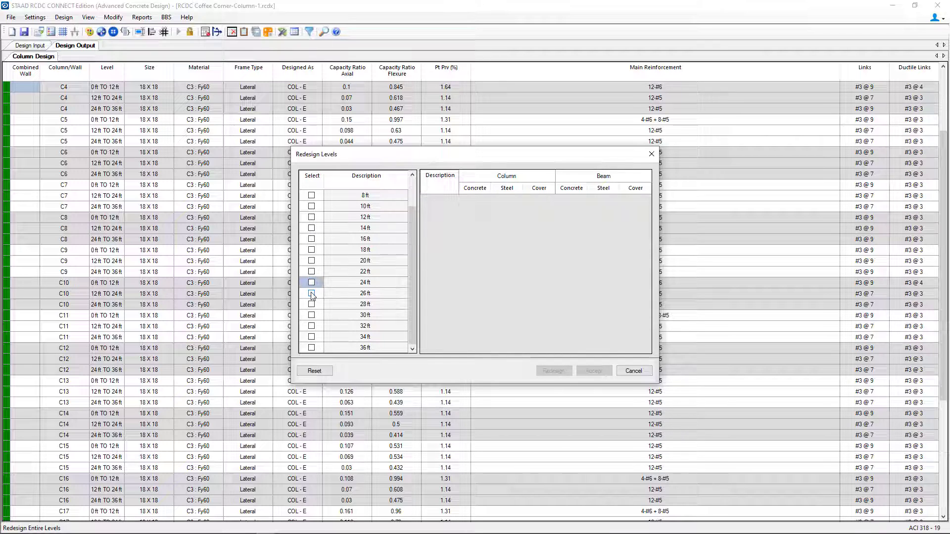
{"action": "left_click", "coordinate": [312, 293]}
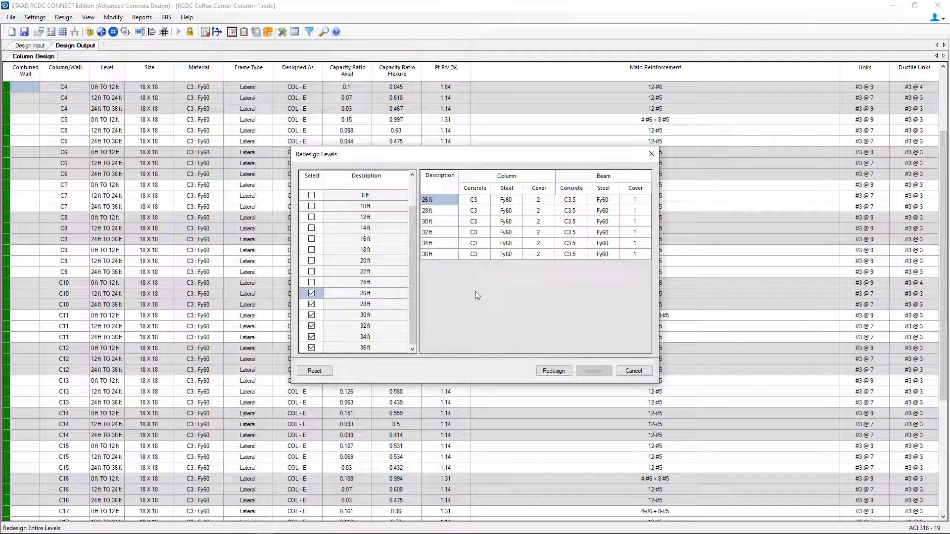
{"action": "mouse_move", "coordinate": [477, 301]}
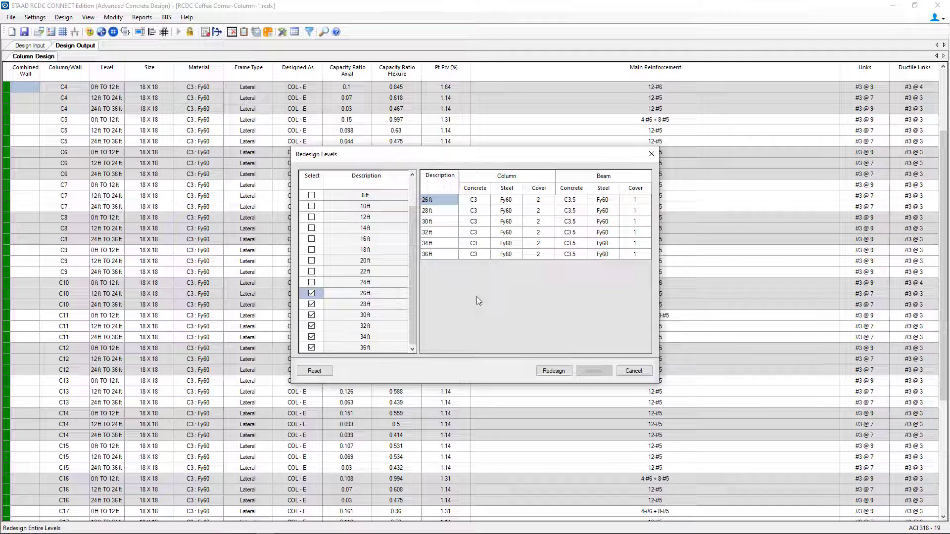
{"action": "mouse_move", "coordinate": [542, 351]}
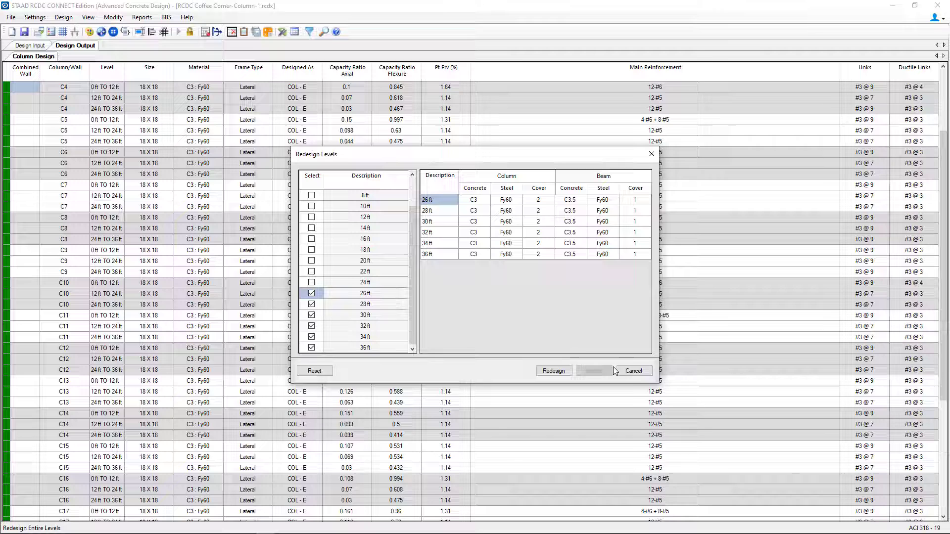
{"action": "left_click", "coordinate": [553, 370]}
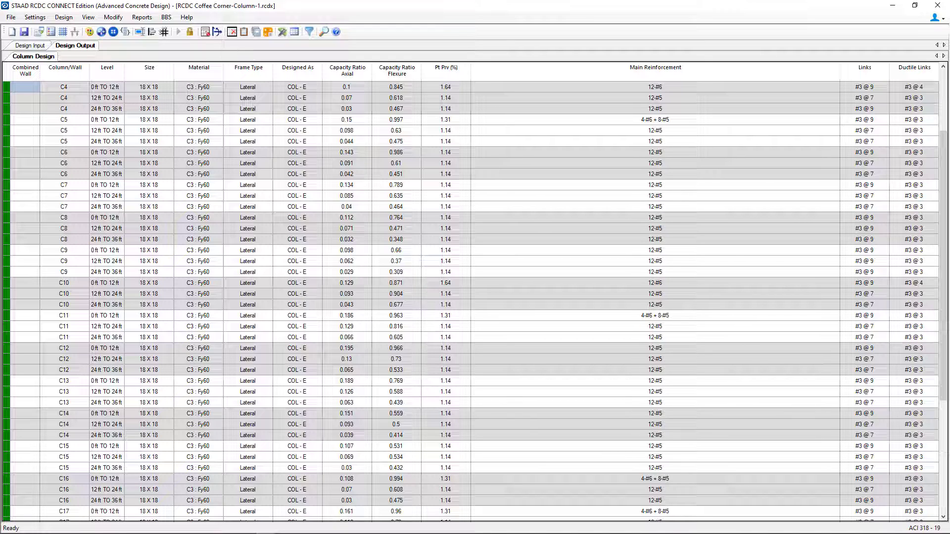
{"action": "mouse_move", "coordinate": [113, 17]}
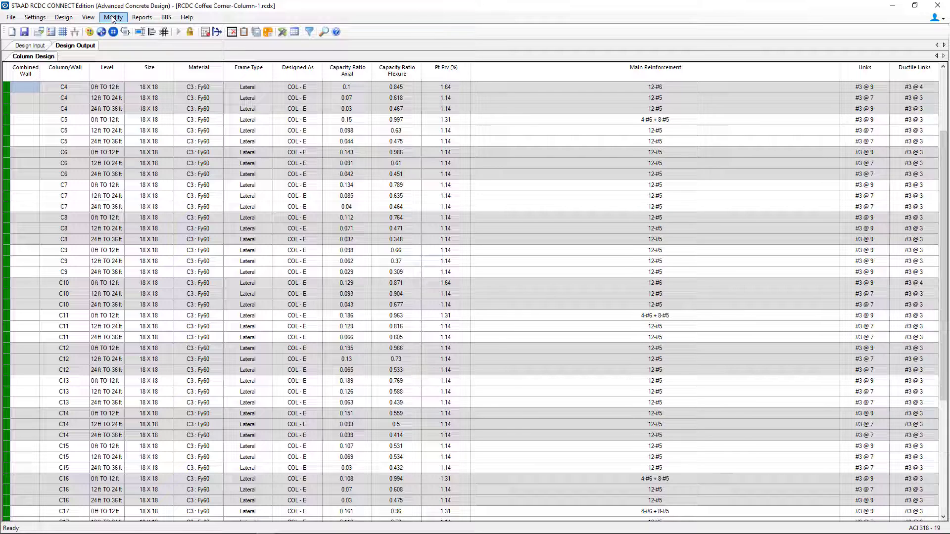
Open the section editor for C4, then for C5 at 0–12 ft
{"action": "left_click", "coordinate": [112, 16]}
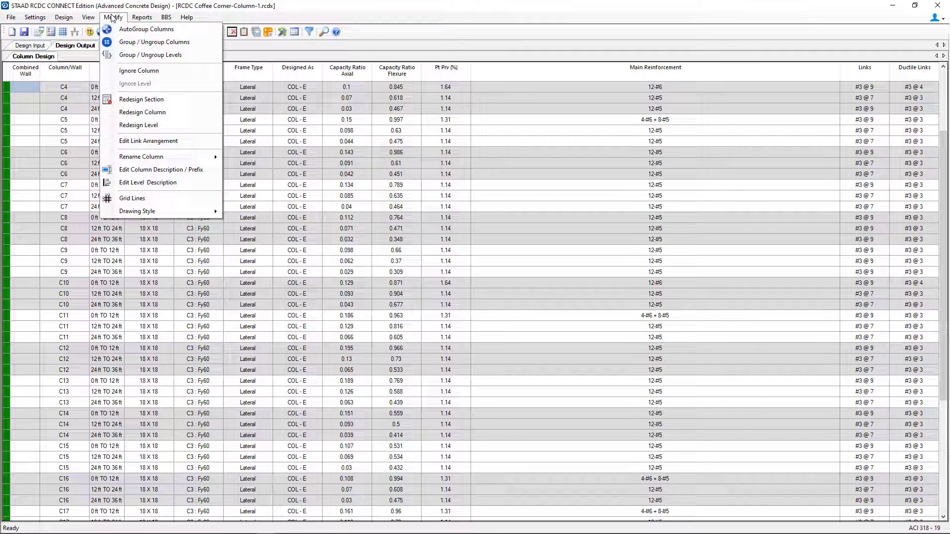
{"action": "mouse_move", "coordinate": [138, 71]}
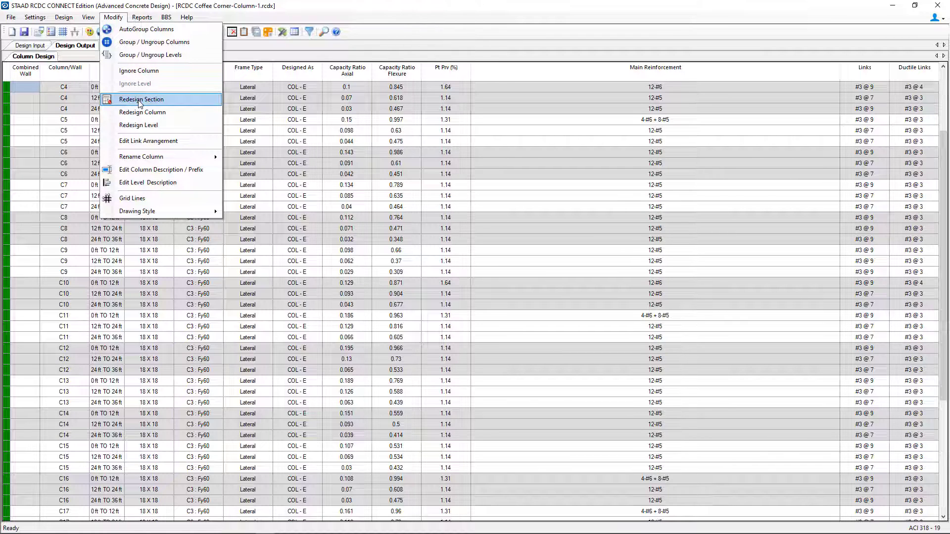
{"action": "left_click", "coordinate": [141, 99]}
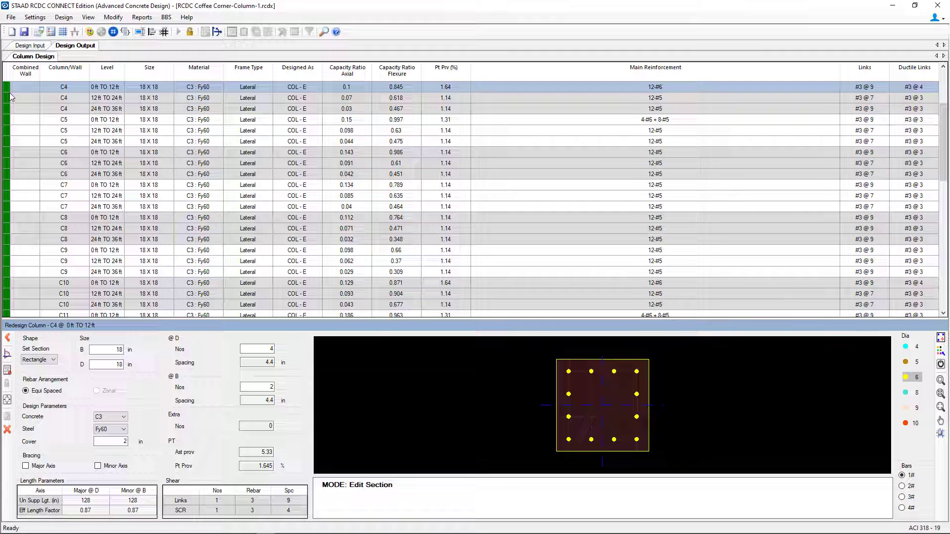
{"action": "mouse_move", "coordinate": [54, 337]}
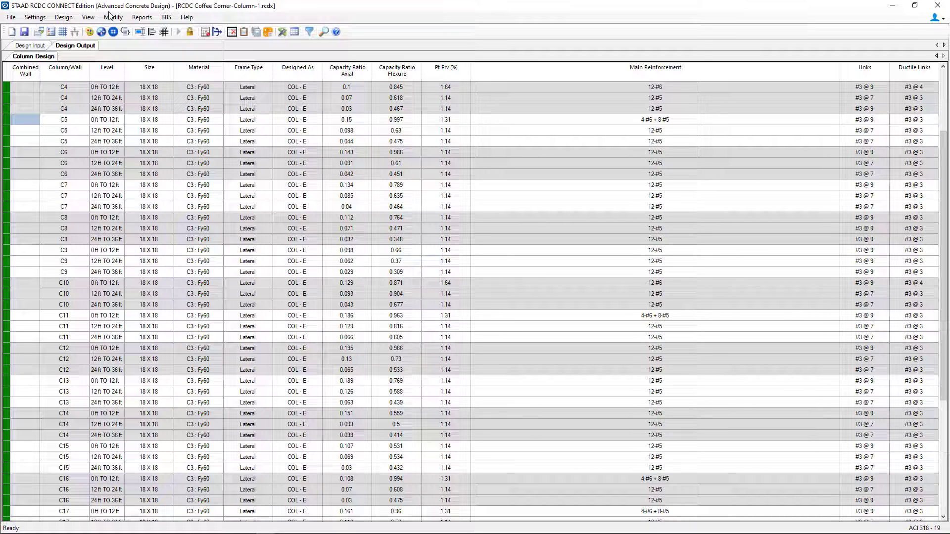
{"action": "left_click", "coordinate": [113, 16]}
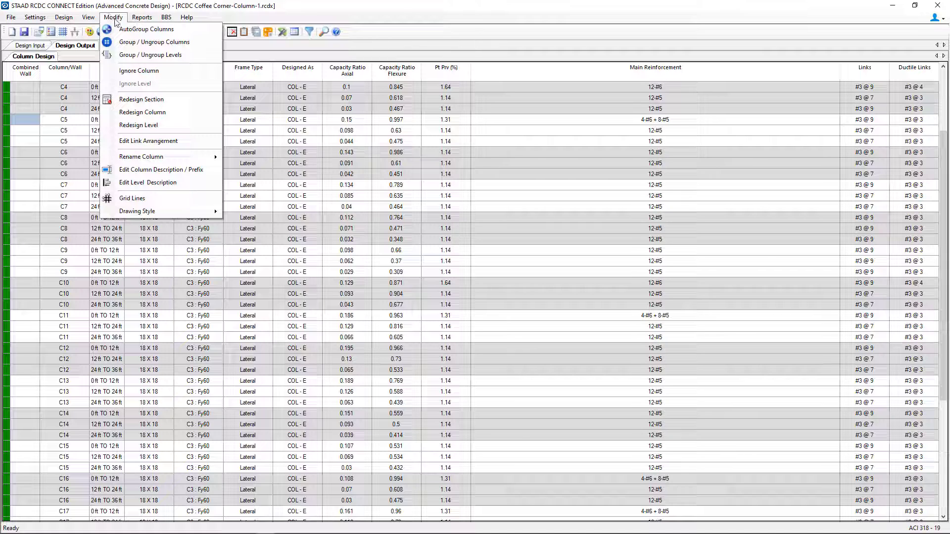
{"action": "mouse_move", "coordinate": [142, 112]}
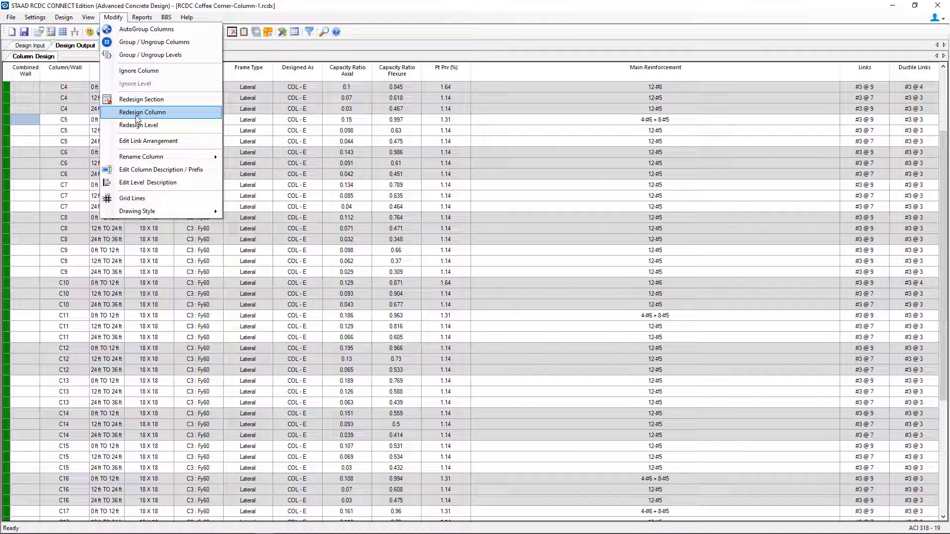
{"action": "left_click", "coordinate": [142, 112]}
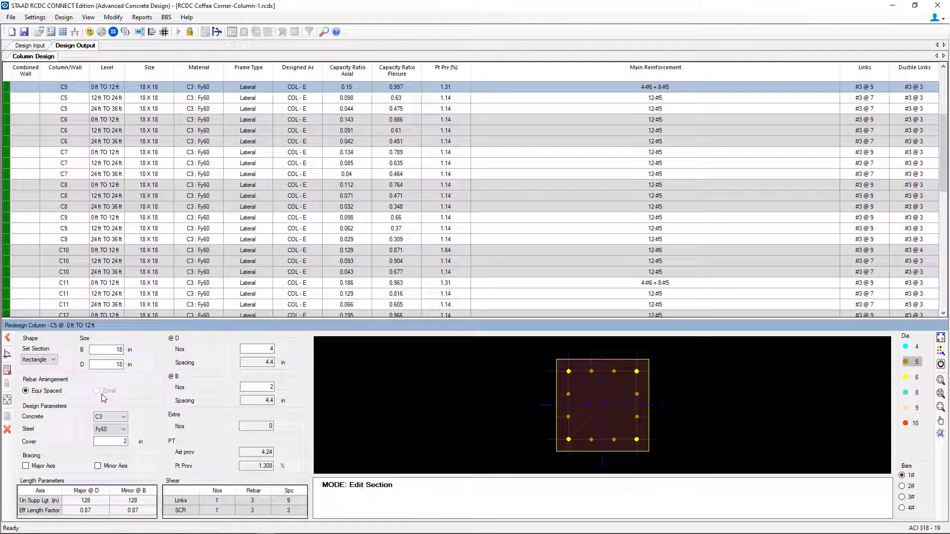
{"action": "left_click", "coordinate": [109, 417]}
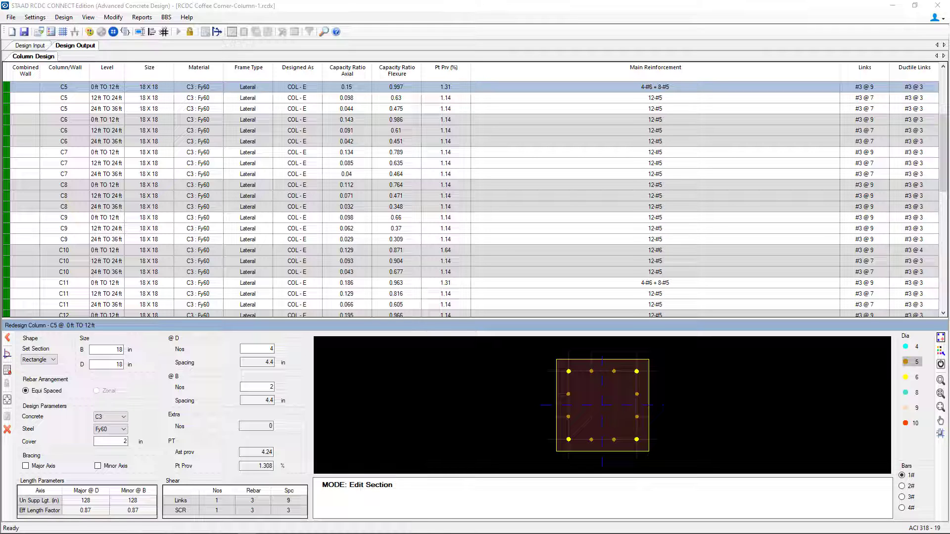
Change C5's 0–12 ft main bars to #6 size (12-#6) and accept the design
{"action": "left_click", "coordinate": [591, 370]}
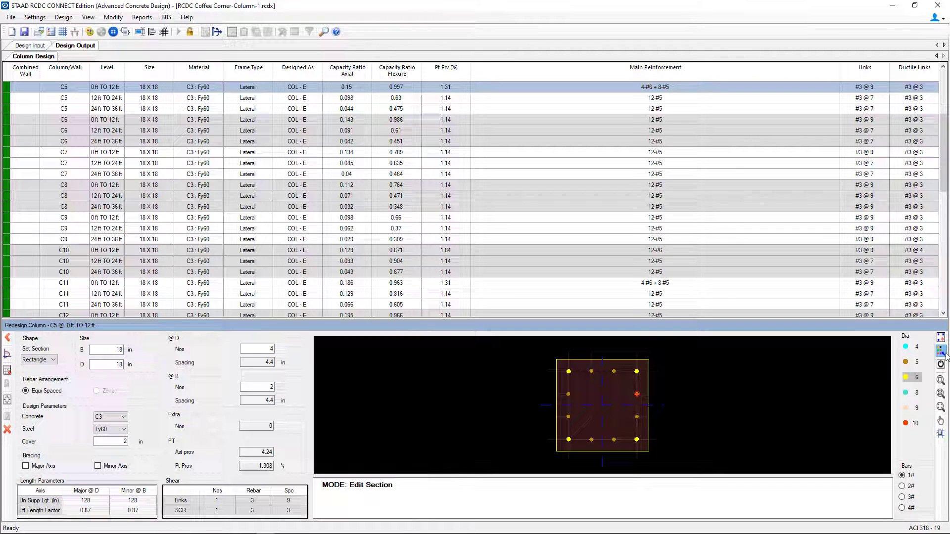
{"action": "mouse_move", "coordinate": [940, 364]}
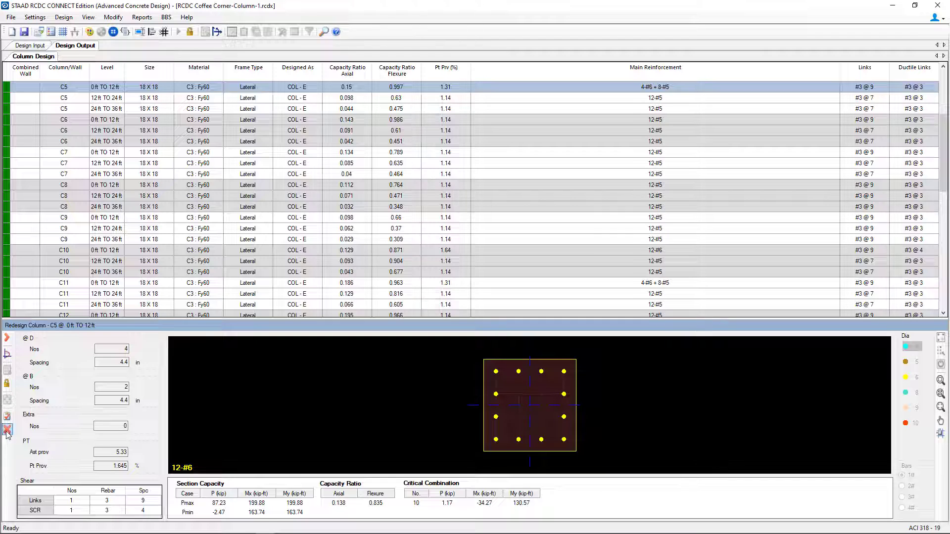
{"action": "mouse_move", "coordinate": [8, 416]}
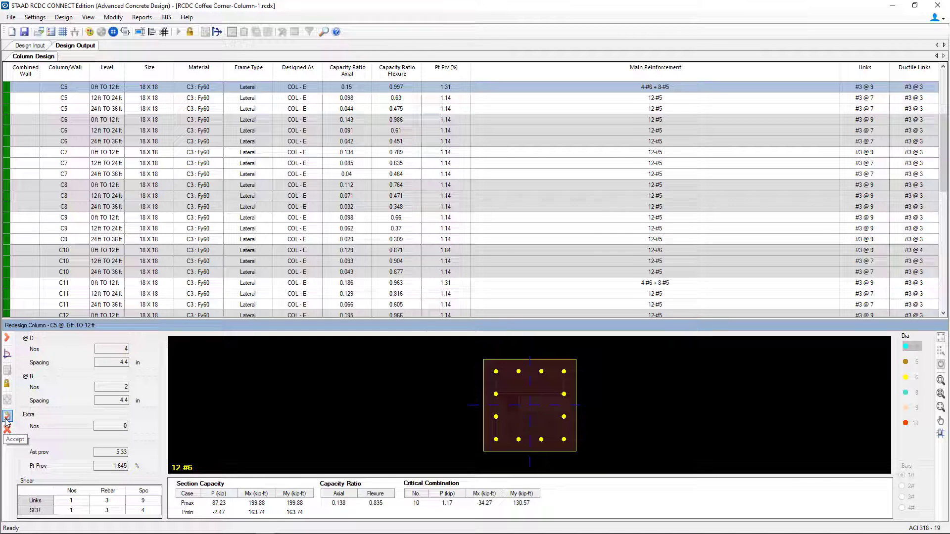
{"action": "left_click", "coordinate": [6, 418]}
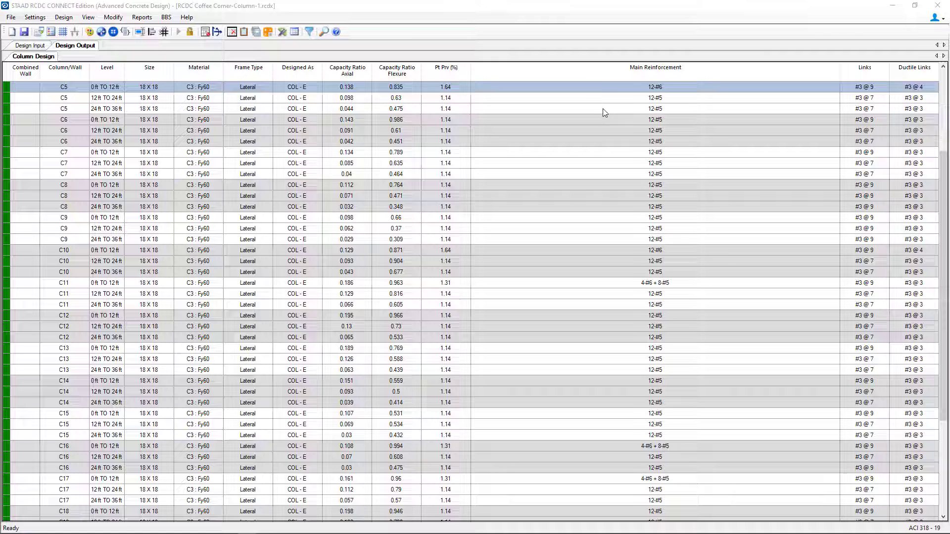
Copy the 12-#6 main reinforcement from C5's 0–12 ft cell
{"action": "right_click", "coordinate": [654, 87]}
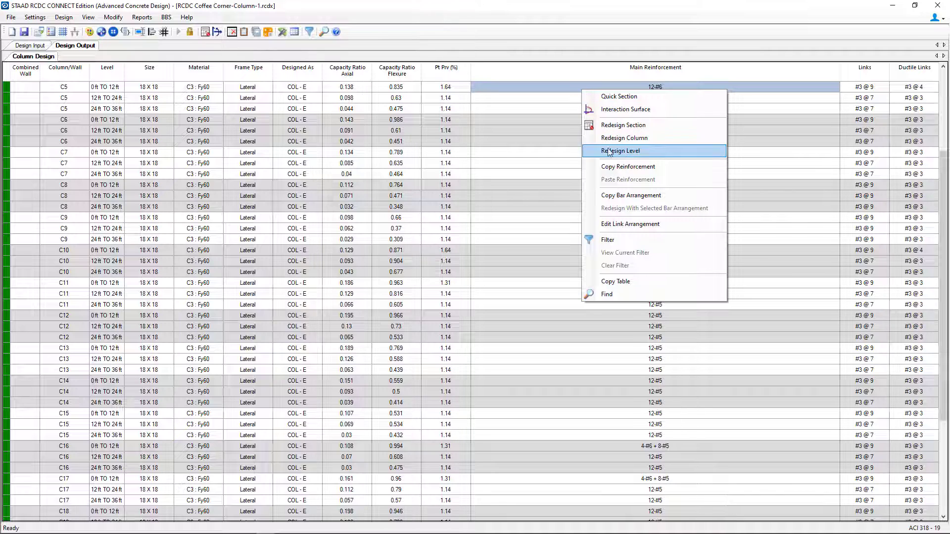
{"action": "mouse_move", "coordinate": [654, 89]}
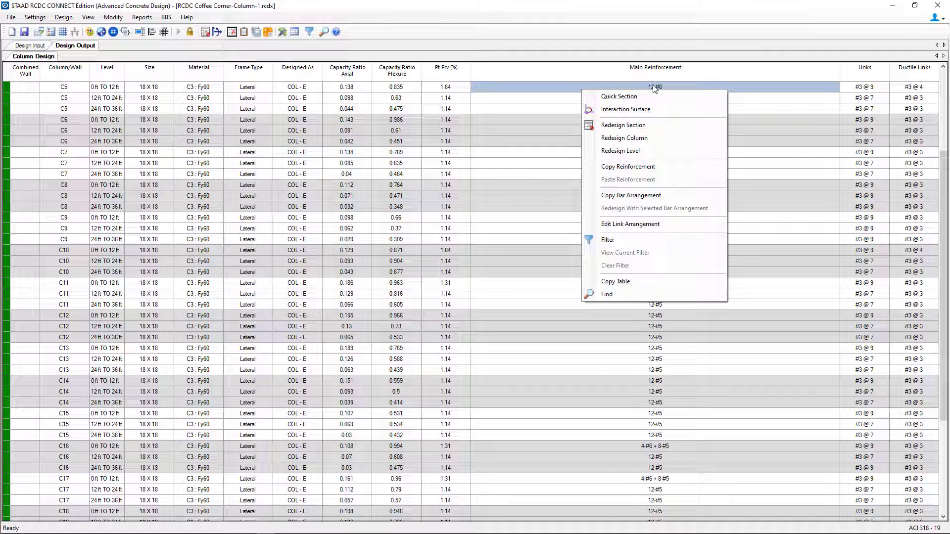
{"action": "mouse_move", "coordinate": [627, 167]}
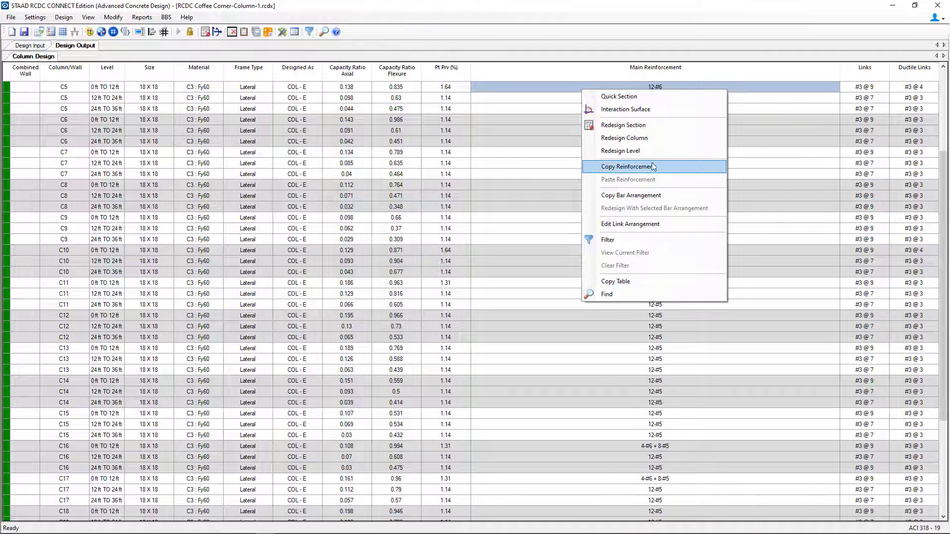
{"action": "left_click", "coordinate": [627, 166]}
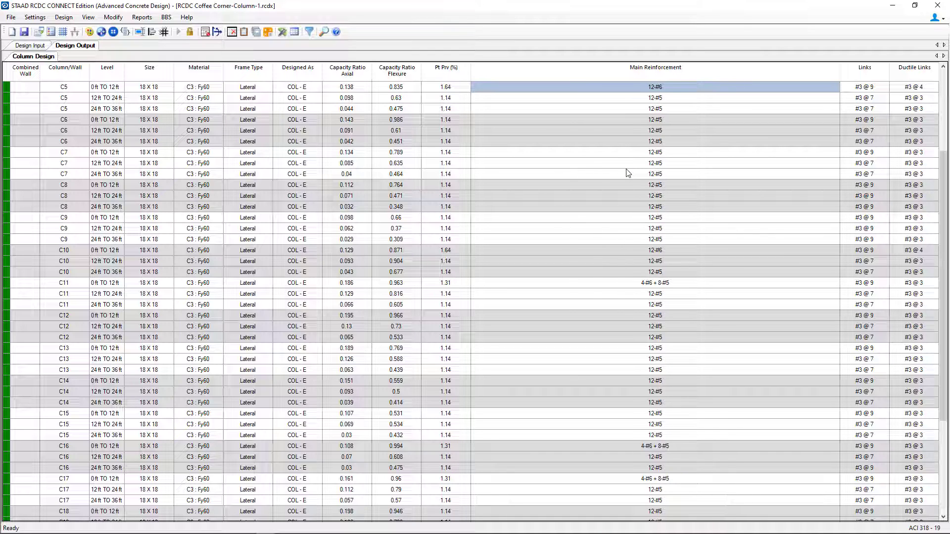
{"action": "mouse_move", "coordinate": [612, 278]}
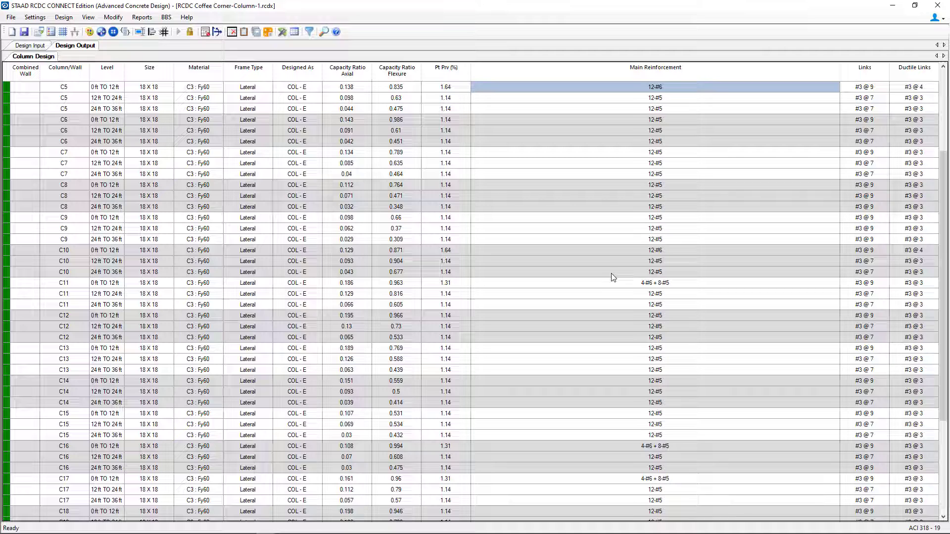
Paste the 12-#6 reinforcement onto the 0–12 ft cells of C11, C16 and C17
{"action": "left_click", "coordinate": [654, 283]}
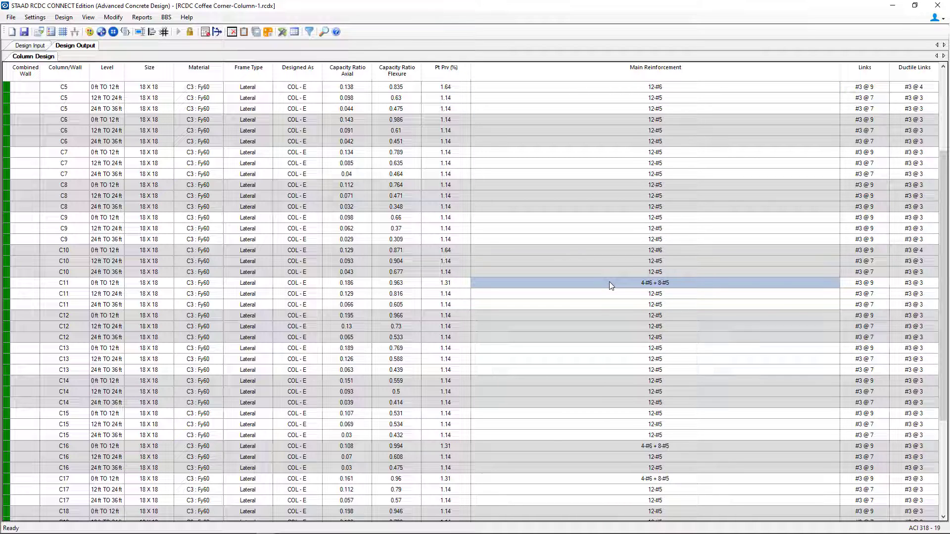
{"action": "right_click", "coordinate": [612, 283]}
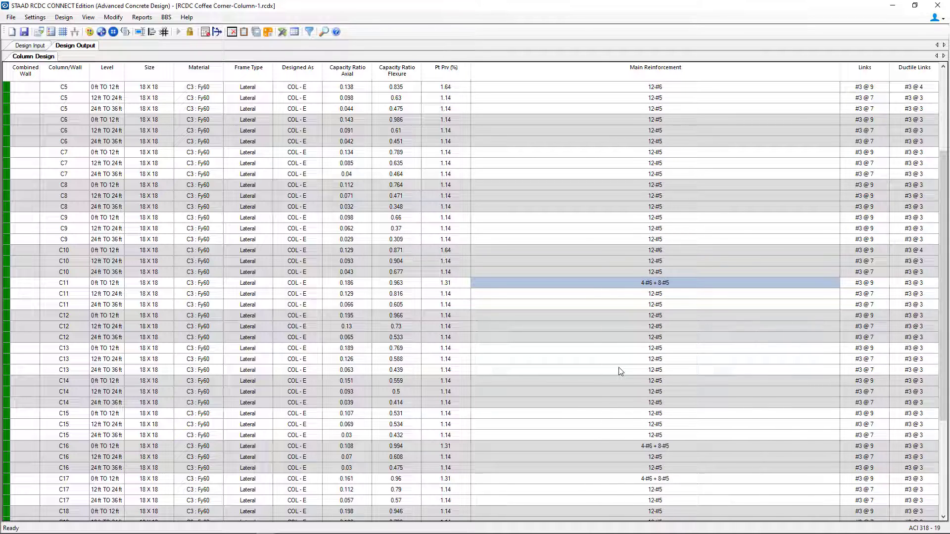
{"action": "mouse_move", "coordinate": [594, 363]}
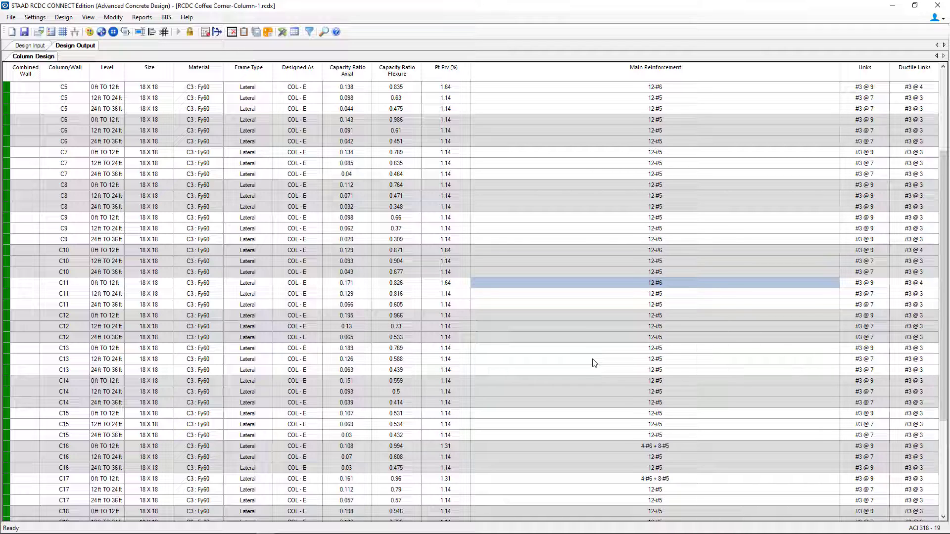
{"action": "mouse_move", "coordinate": [12, 285]}
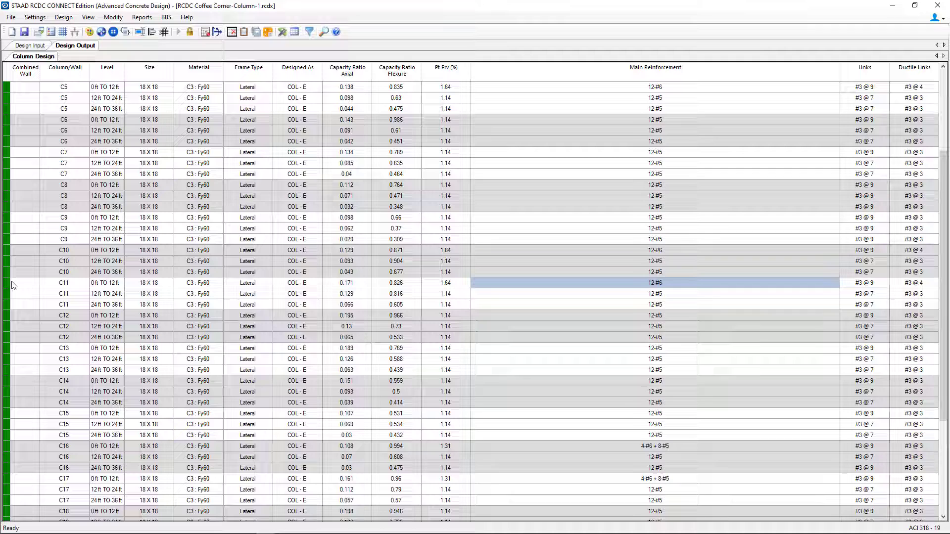
{"action": "mouse_move", "coordinate": [8, 287]}
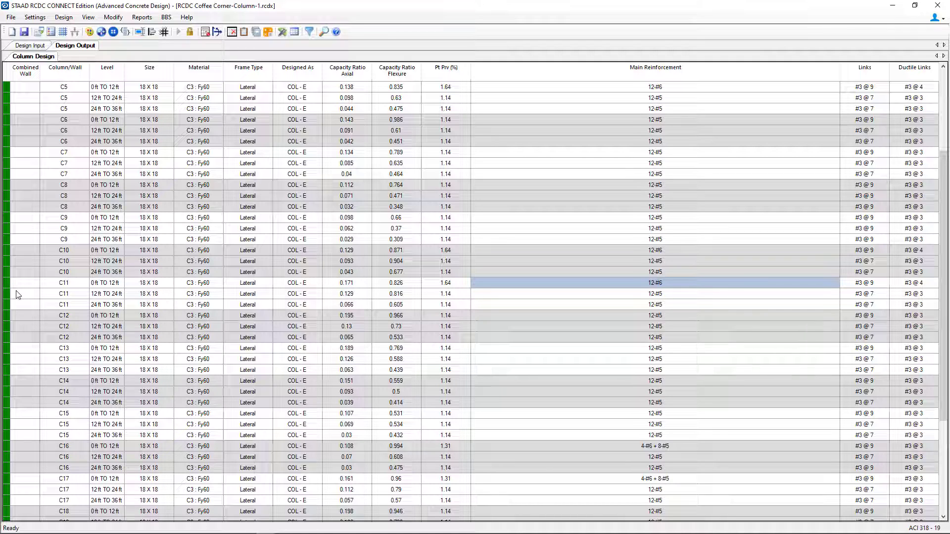
{"action": "scroll", "scroll_direction": "down", "scroll_amount": 3}
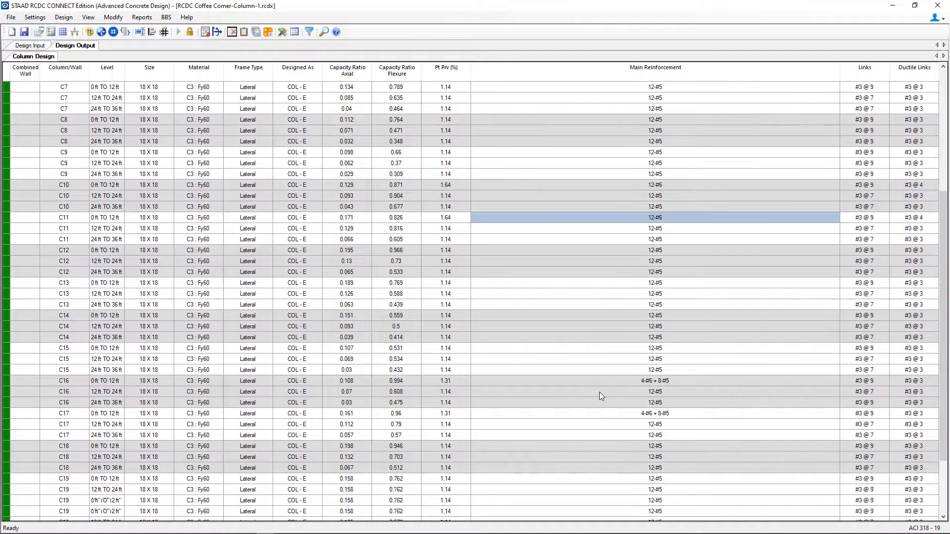
{"action": "right_click", "coordinate": [602, 380]}
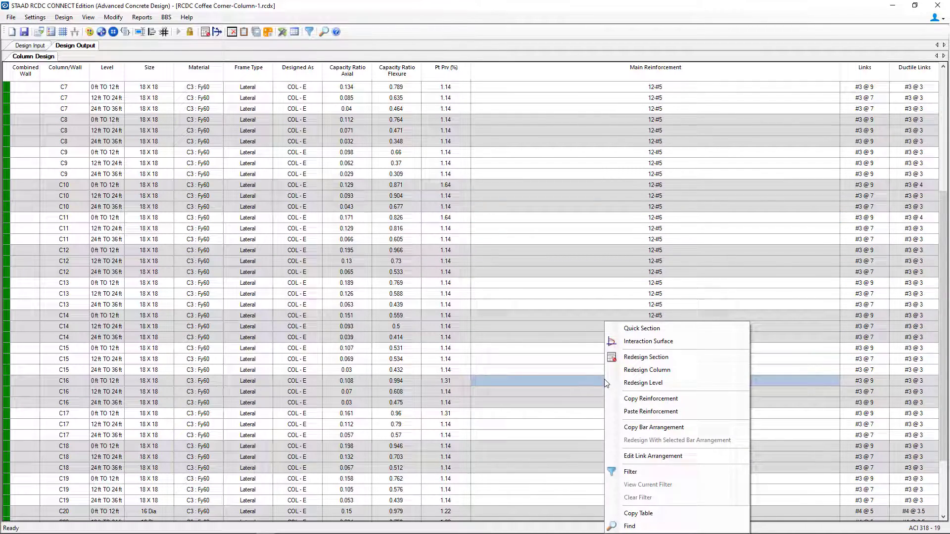
{"action": "left_click", "coordinate": [647, 369]}
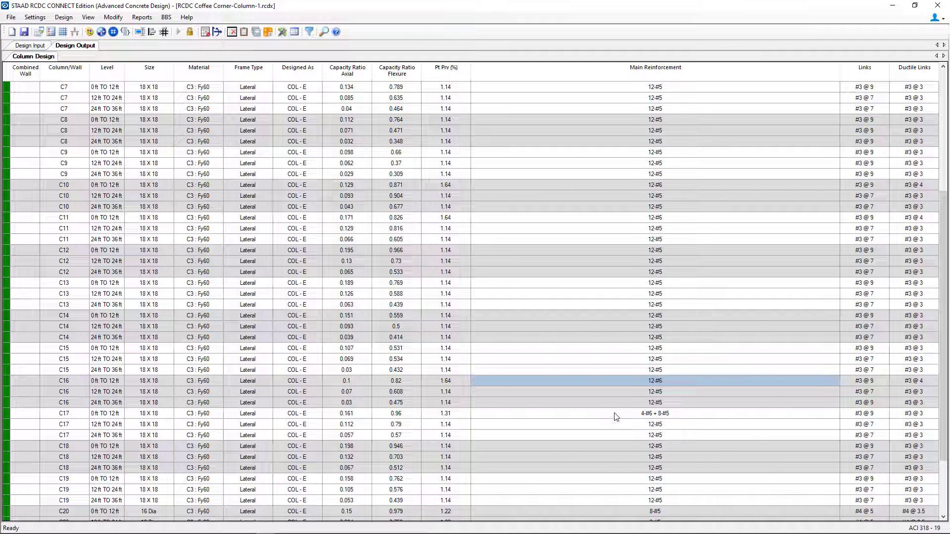
{"action": "left_click", "coordinate": [654, 413]}
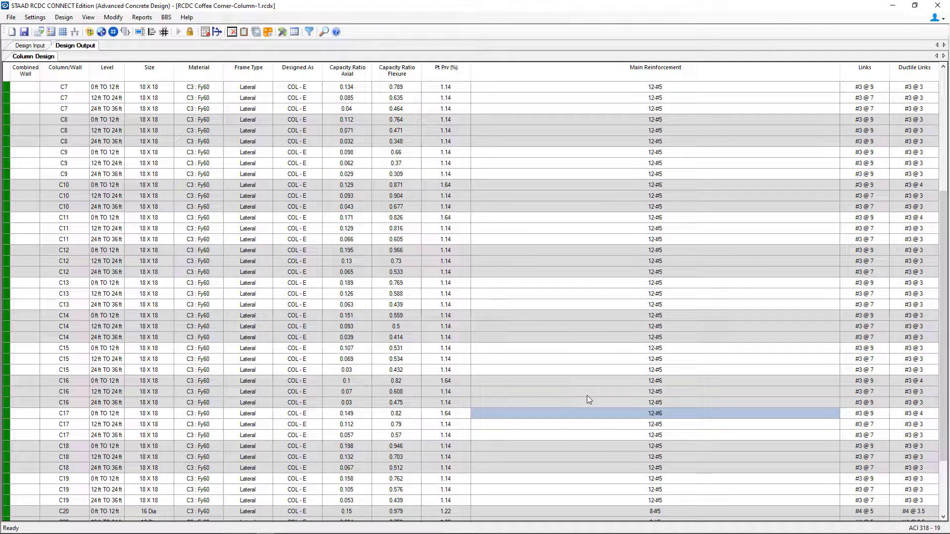
{"action": "scroll", "scroll_direction": "down", "scroll_amount": 3}
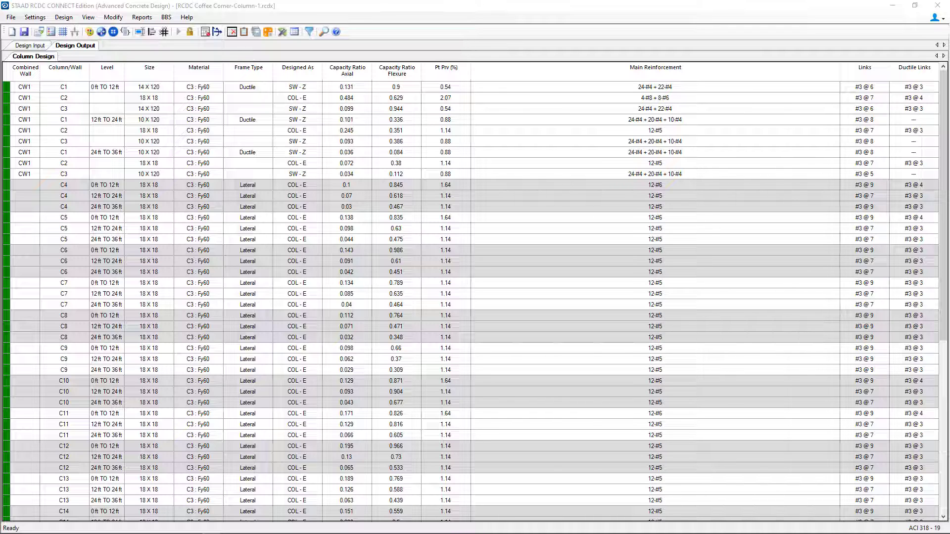
Open the section redesign for the CW1 0–12 ft row to review its 14×120 zonal layout
{"action": "left_click", "coordinate": [24, 87]}
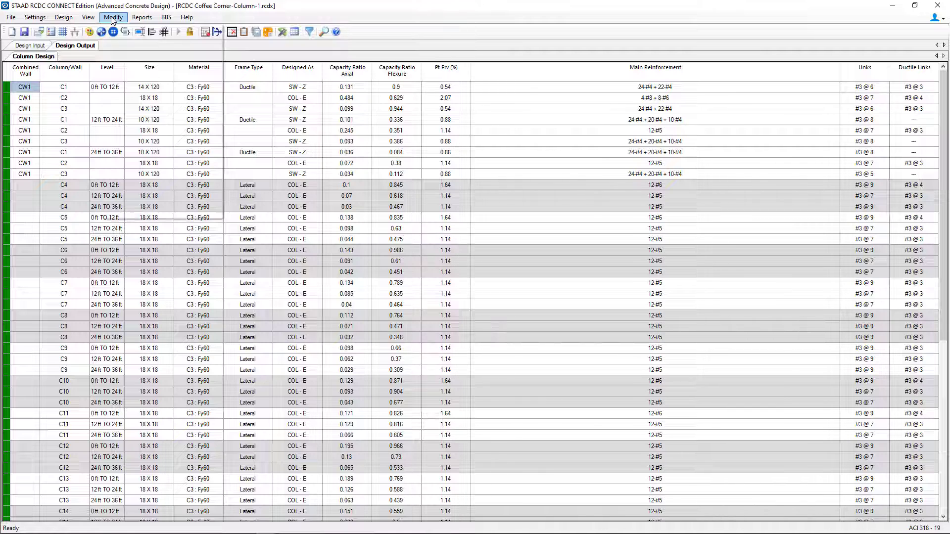
{"action": "left_click", "coordinate": [113, 16]}
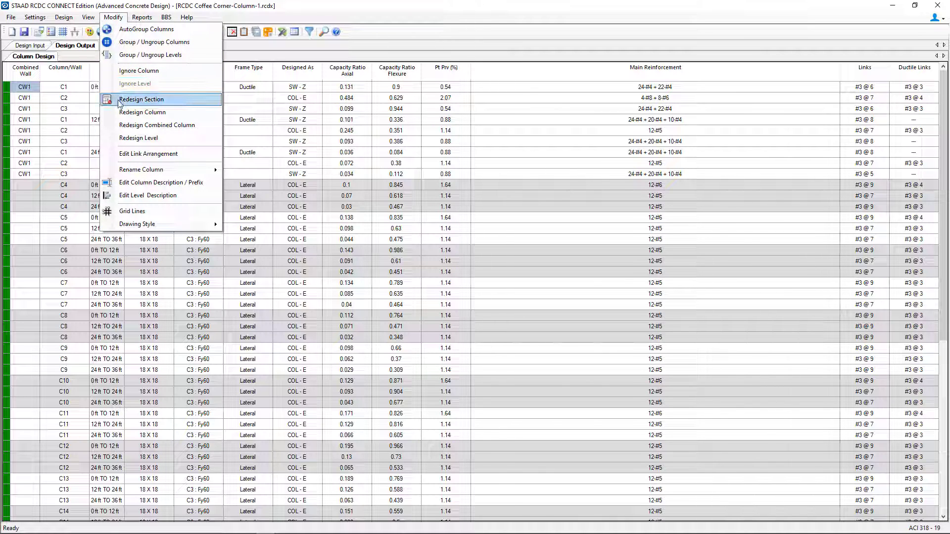
{"action": "left_click", "coordinate": [142, 99]}
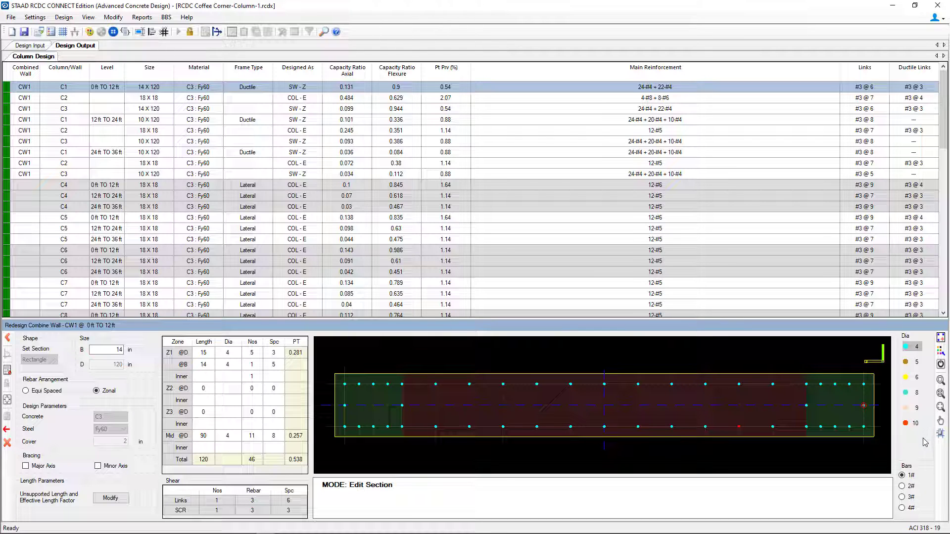
{"action": "mouse_move", "coordinate": [930, 402]}
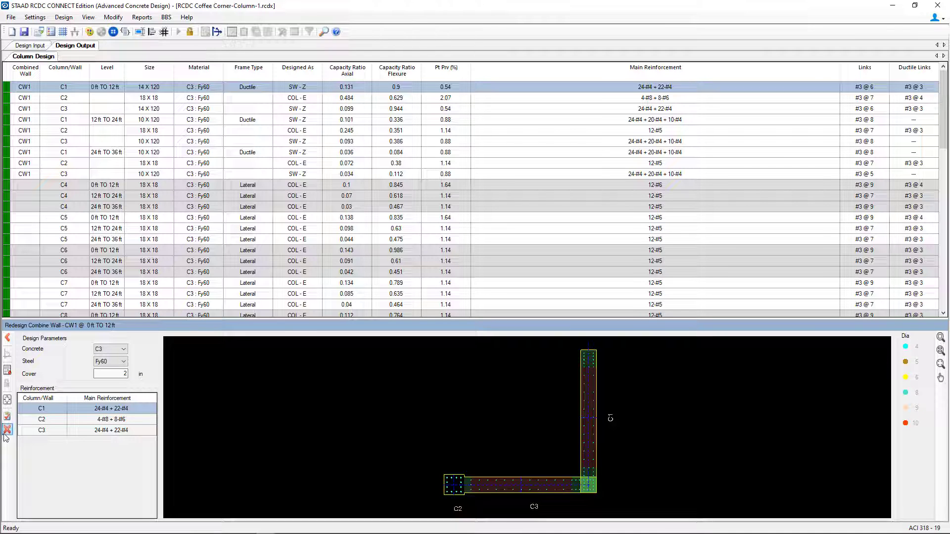
Cancel the 0–12 ft wall redesign and open CW1's 12–24 ft section redesign
{"action": "left_click", "coordinate": [8, 429]}
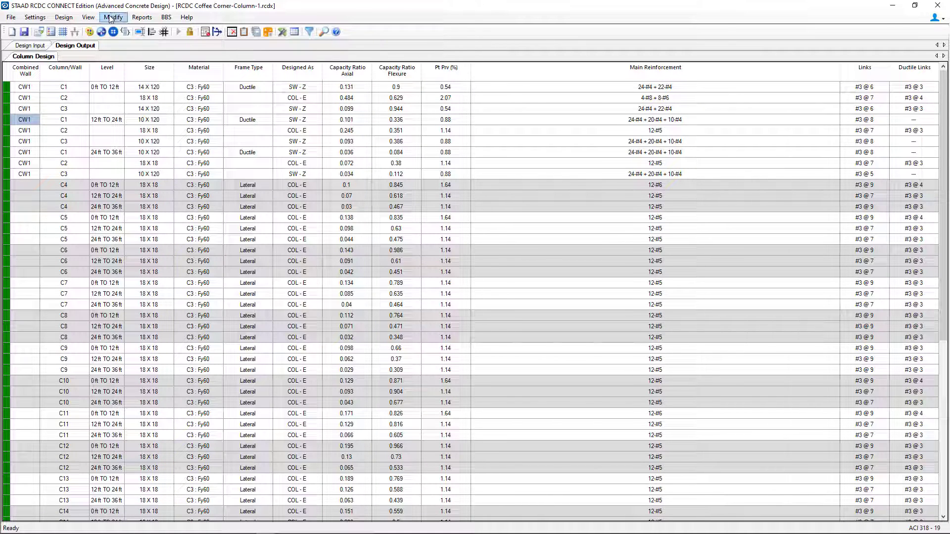
{"action": "left_click", "coordinate": [113, 17]}
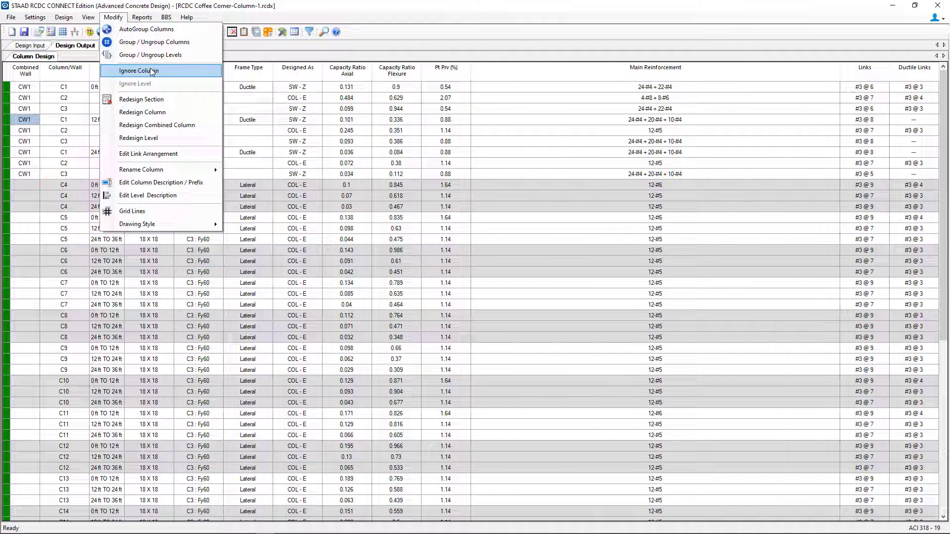
{"action": "mouse_move", "coordinate": [151, 99]}
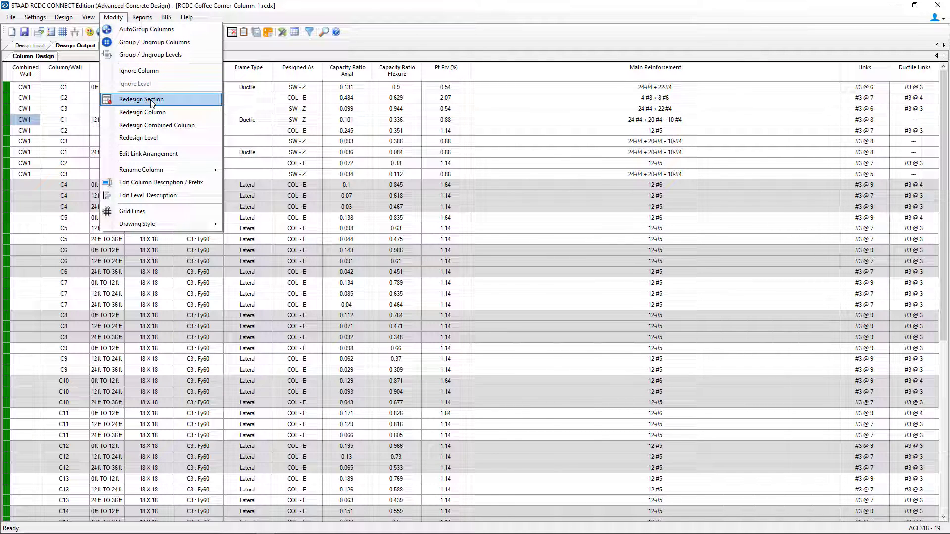
{"action": "left_click", "coordinate": [140, 99]}
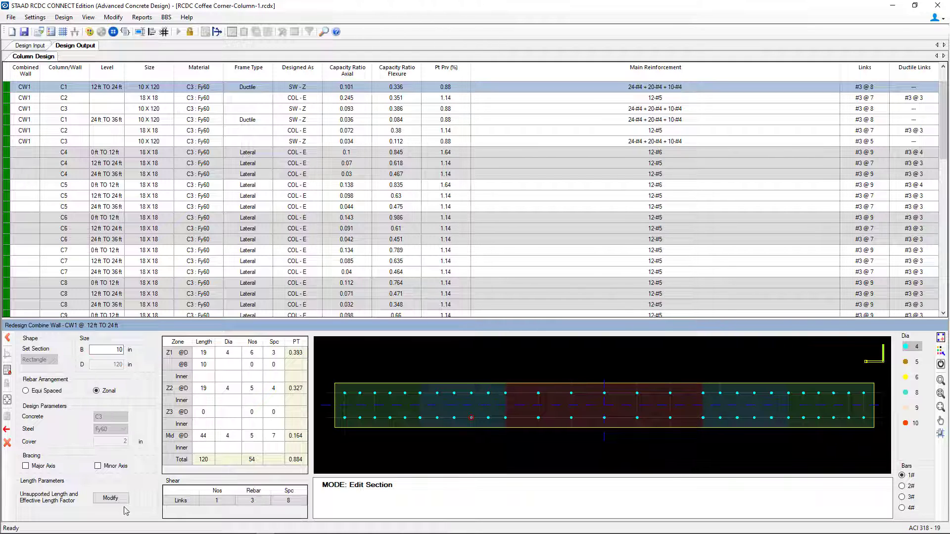
{"action": "mouse_move", "coordinate": [7, 443]}
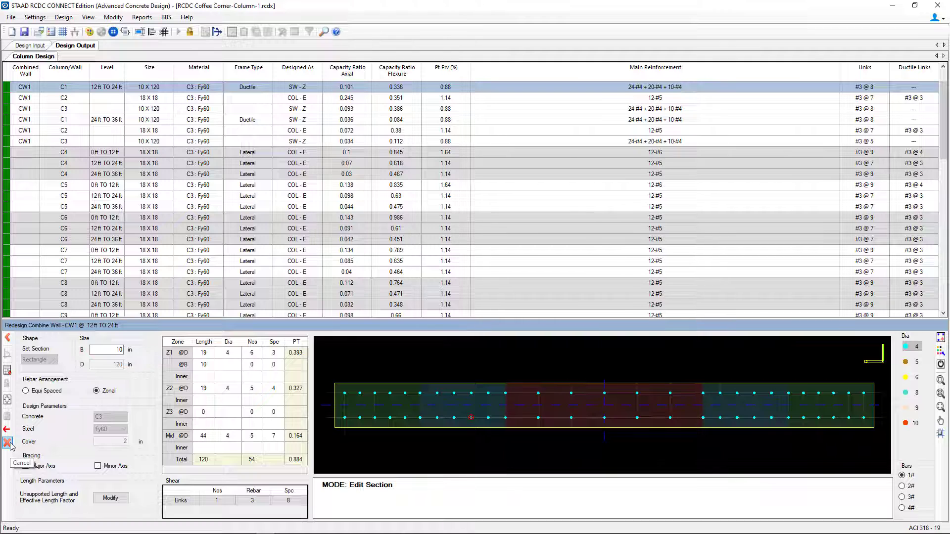